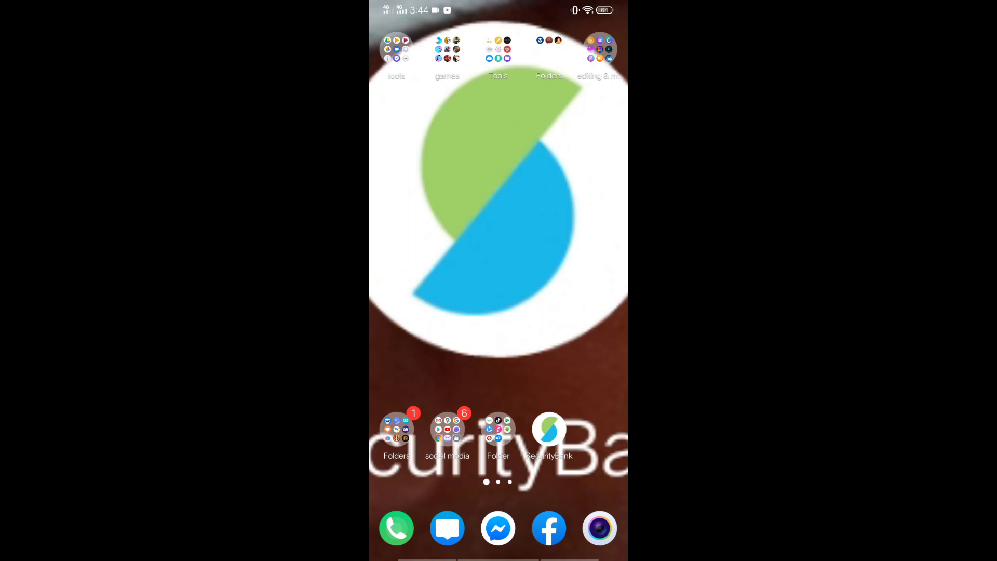
Launch Chrome from the social media app folder on the home screen.
click(447, 430)
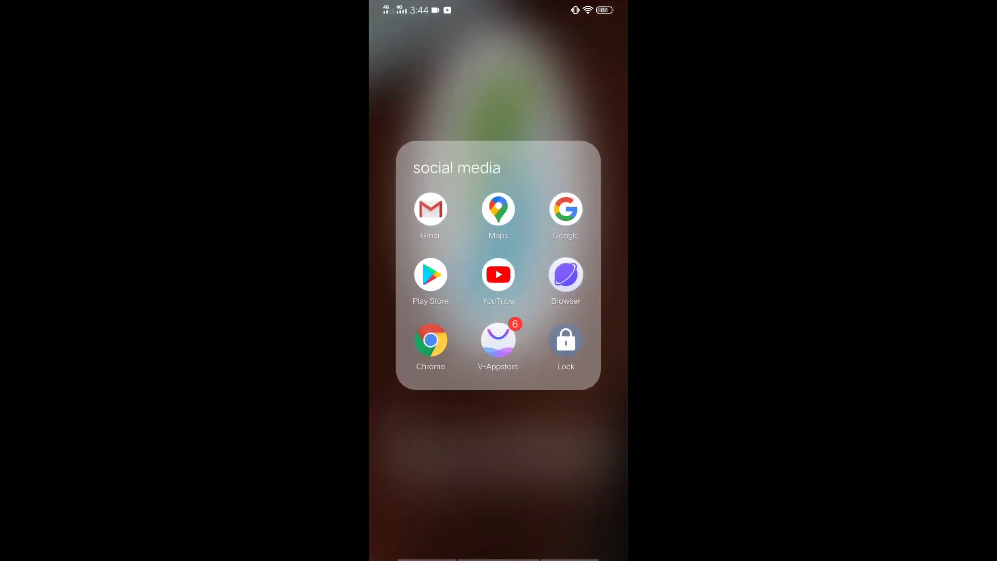
click(430, 339)
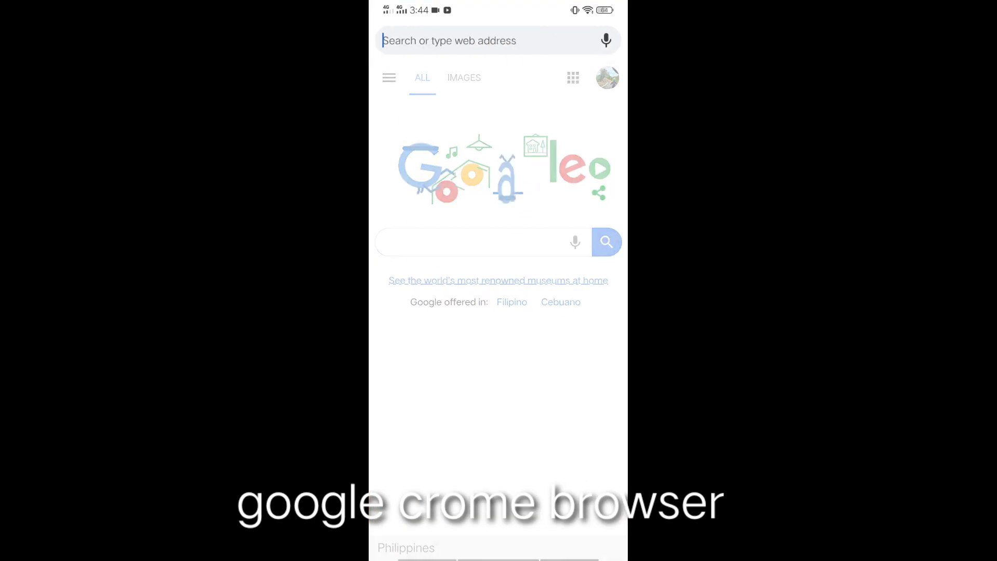
Search Google for 'securitybank' via the address bar suggestion and scroll the results.
click(476, 40)
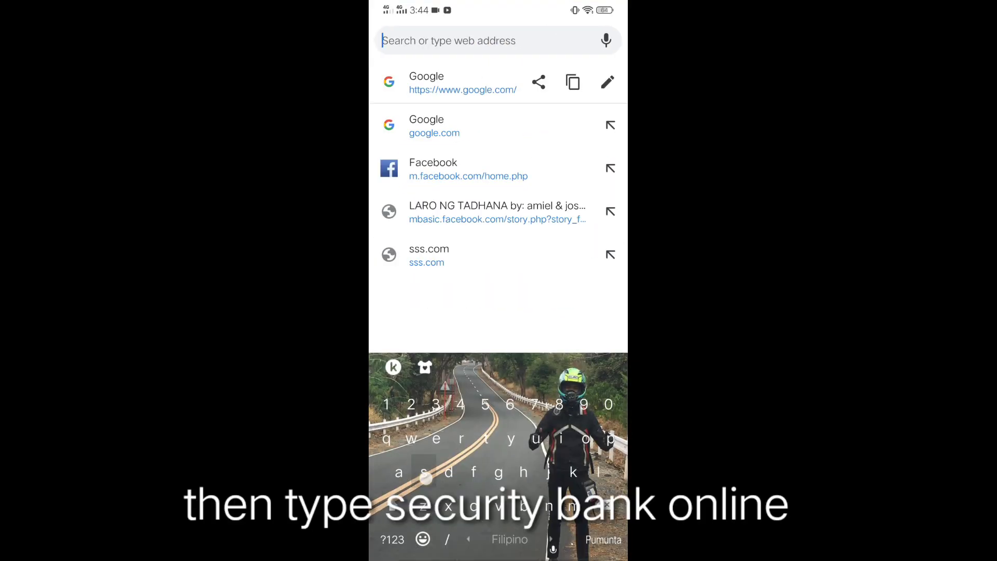
text(securitybankonline.com)
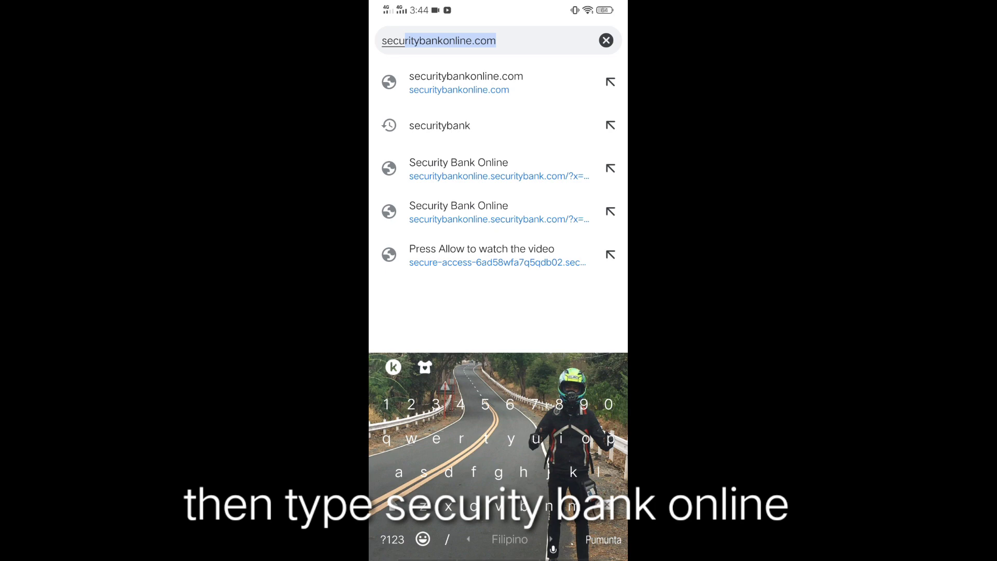
click(439, 125)
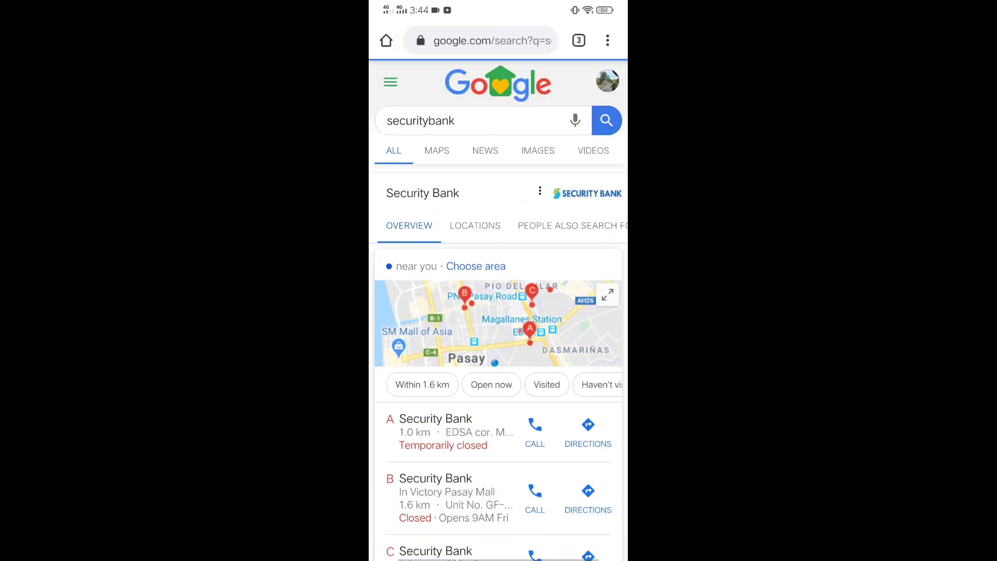
scroll(down, 3)
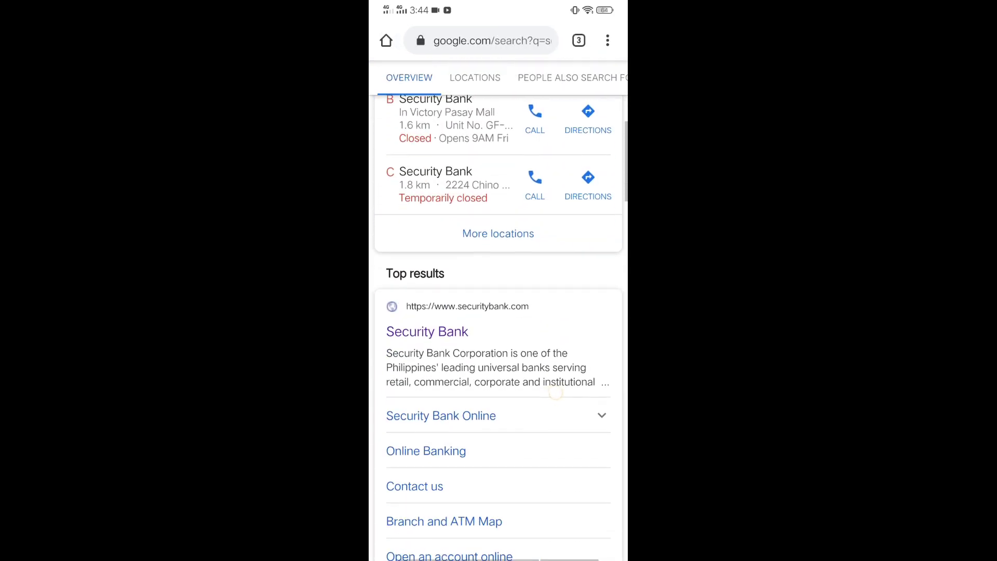
Open the 'Security Bank Online' sitelink under the Security Bank search result.
click(427, 331)
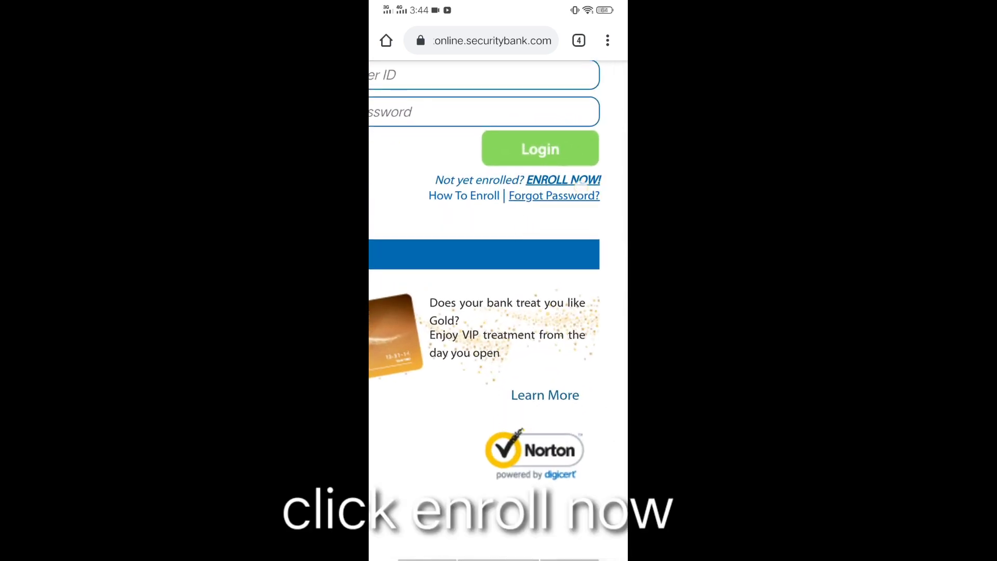
Start enrollment with ENROLL NOW and choose BANK ACCOUNTS as the account type.
click(553, 195)
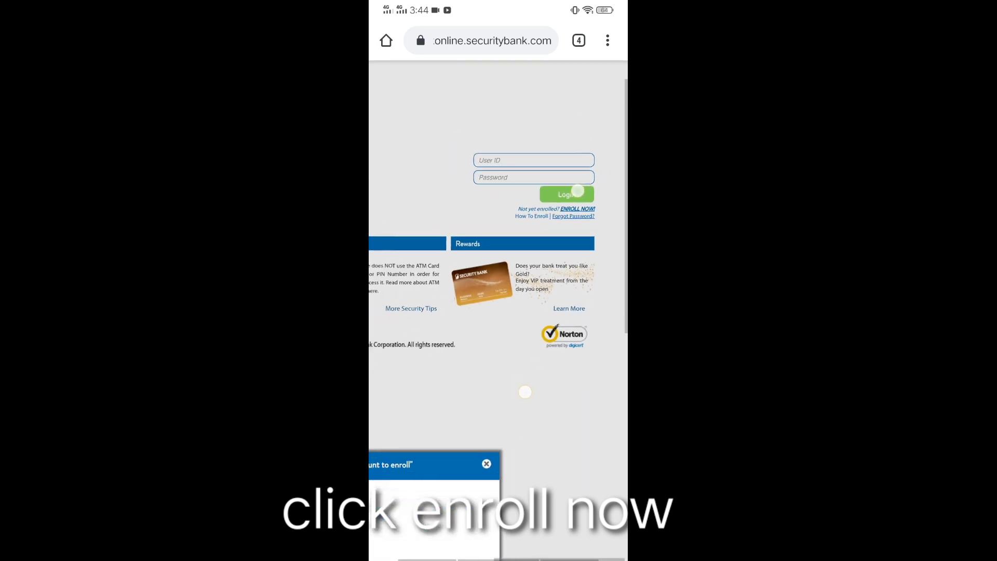
click(578, 209)
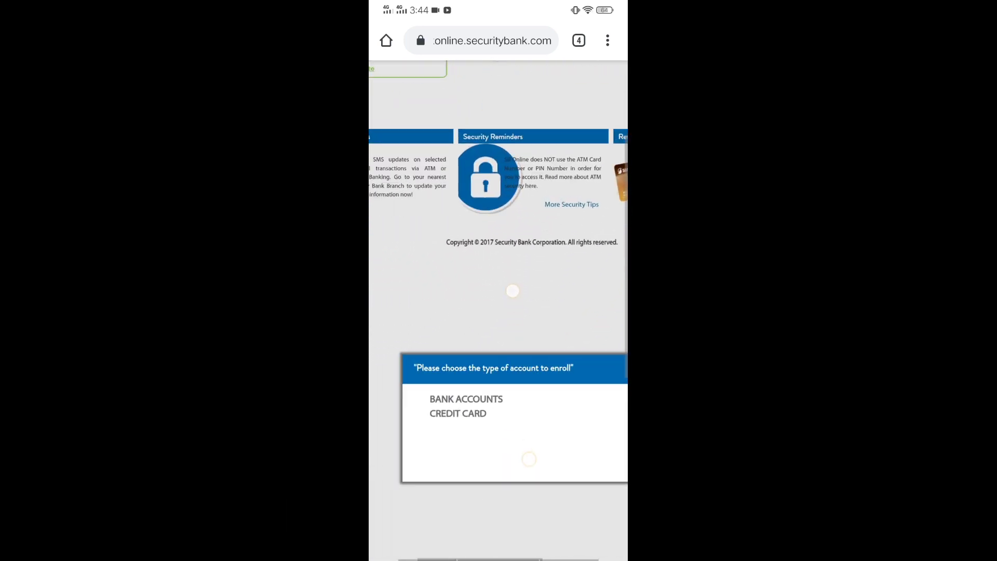
click(466, 399)
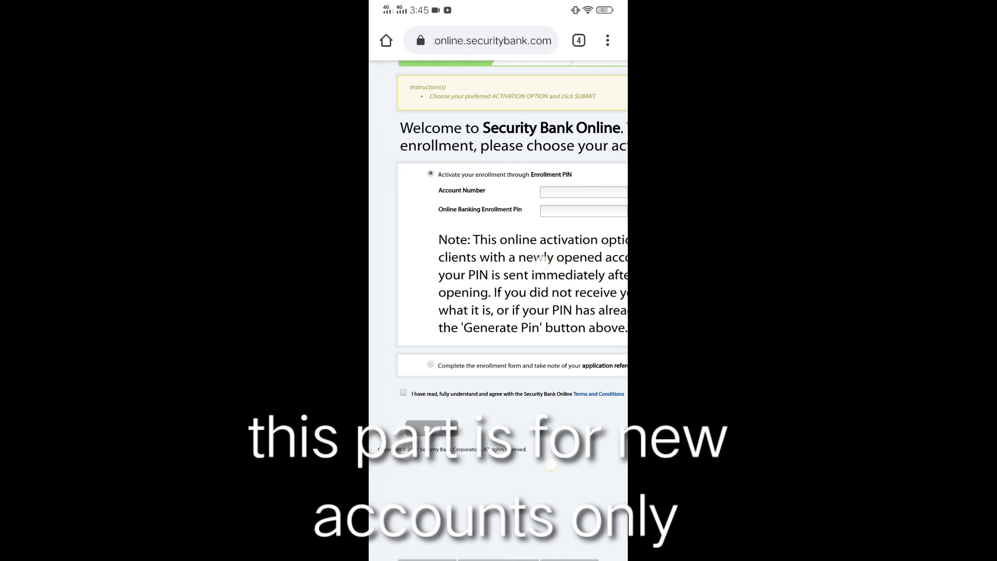
Choose 'Complete the enrollment form', accept the terms and conditions, and submit.
scroll(down, 3)
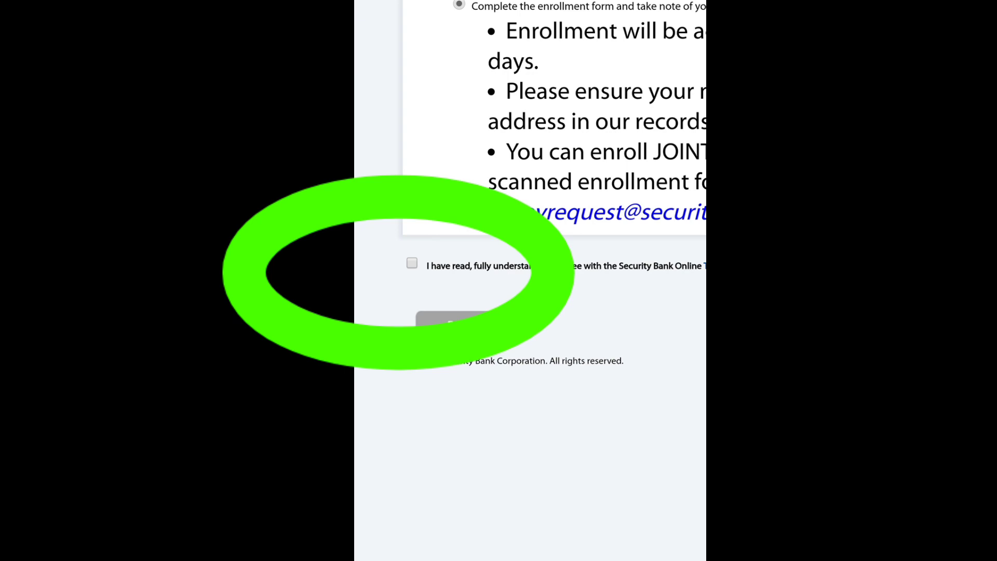
click(412, 263)
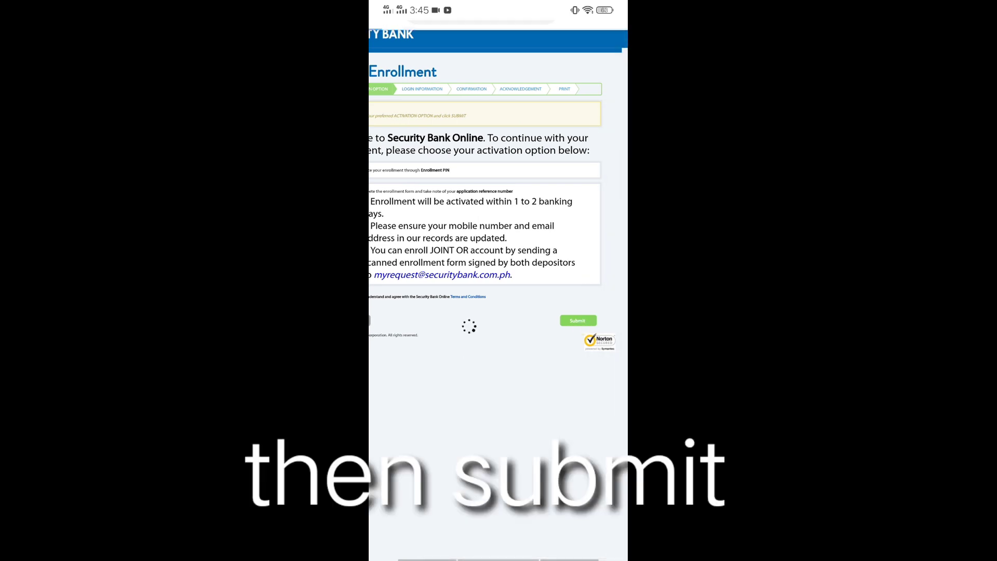
click(577, 320)
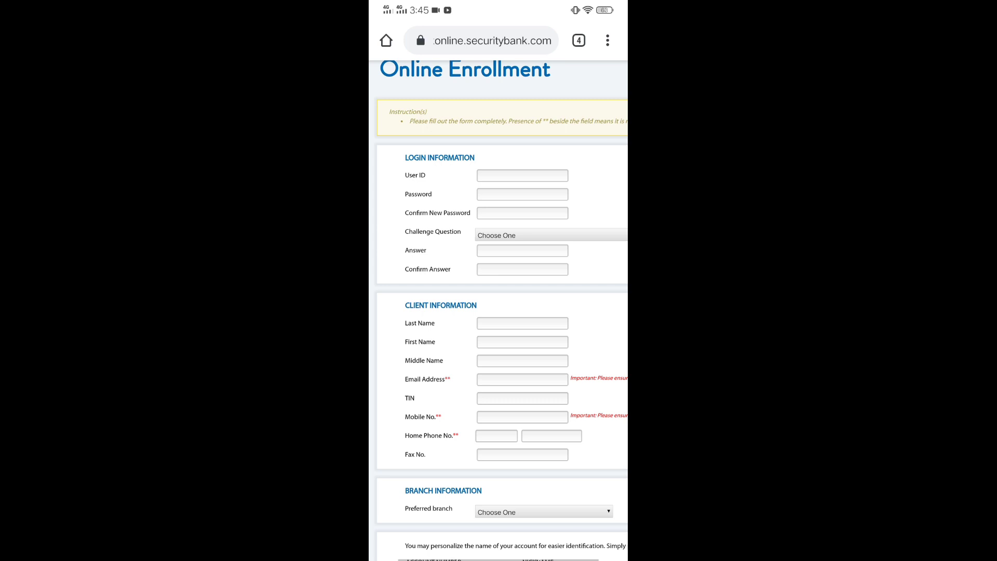
click(495, 290)
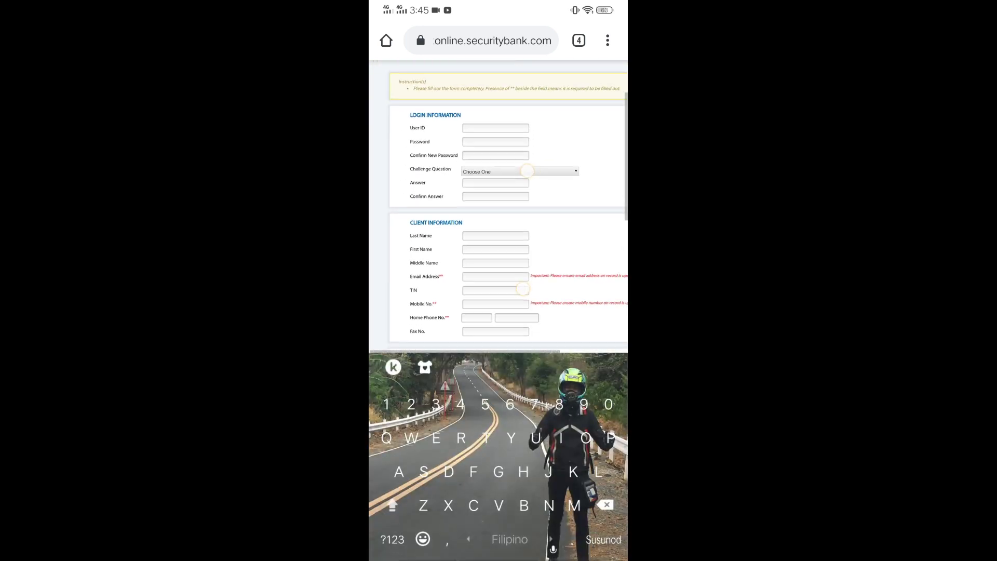
scroll(down, 3)
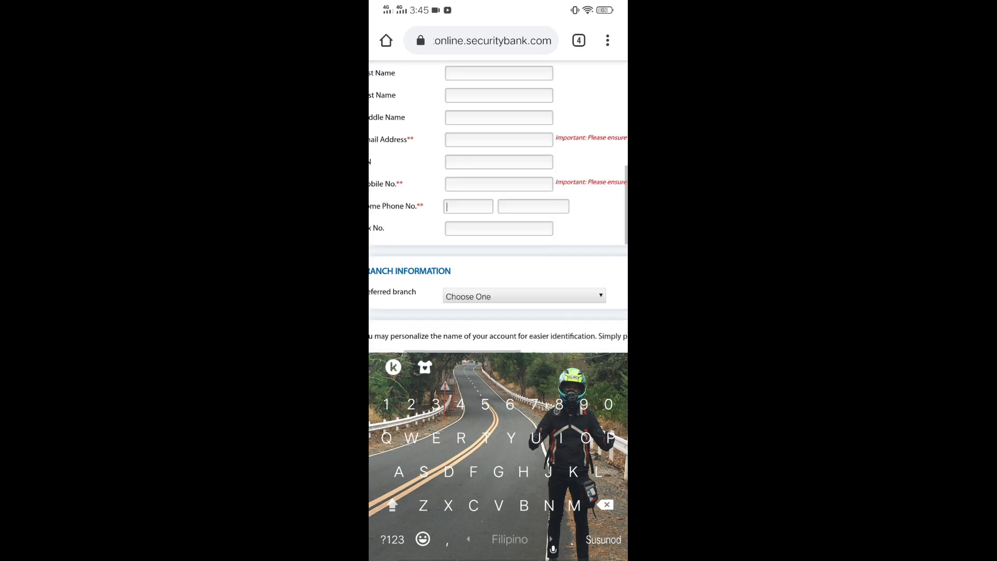
text(P)
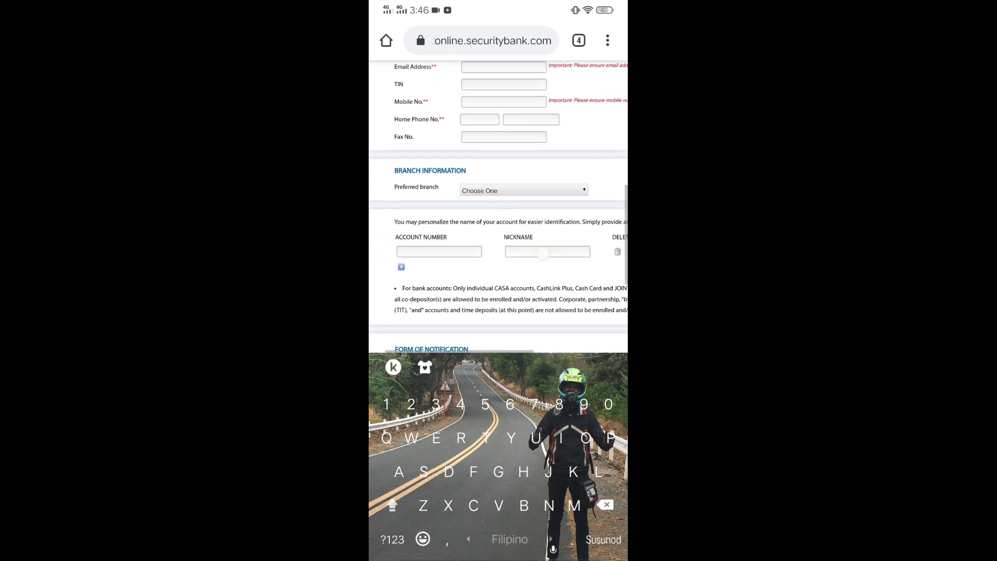
scroll(down, 3)
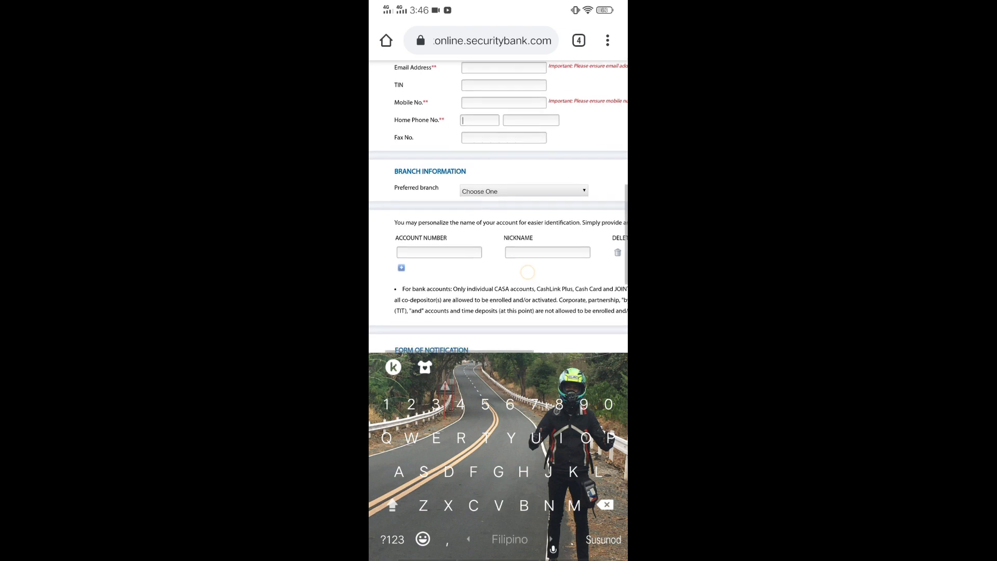
scroll(down, 3)
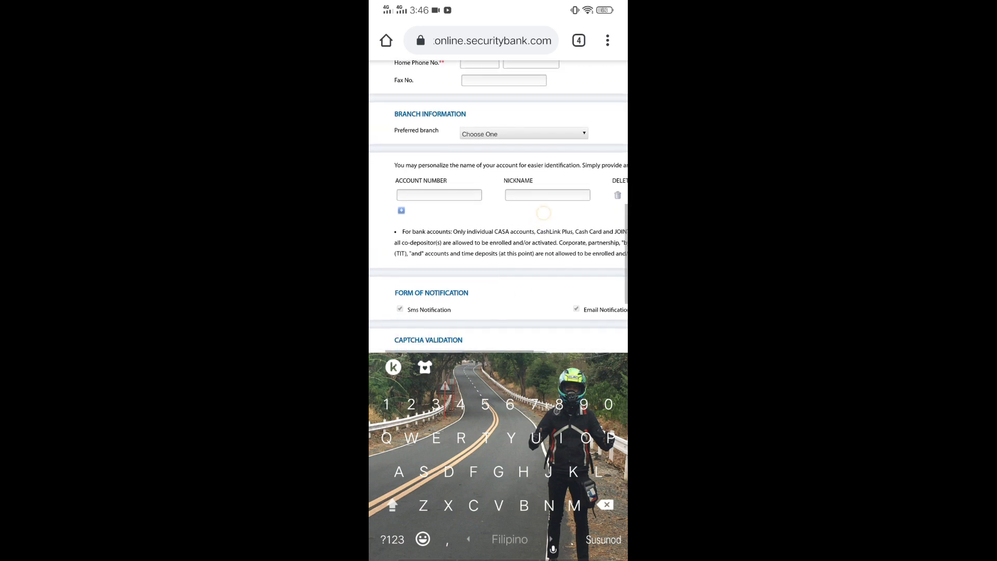
scroll(down, 3)
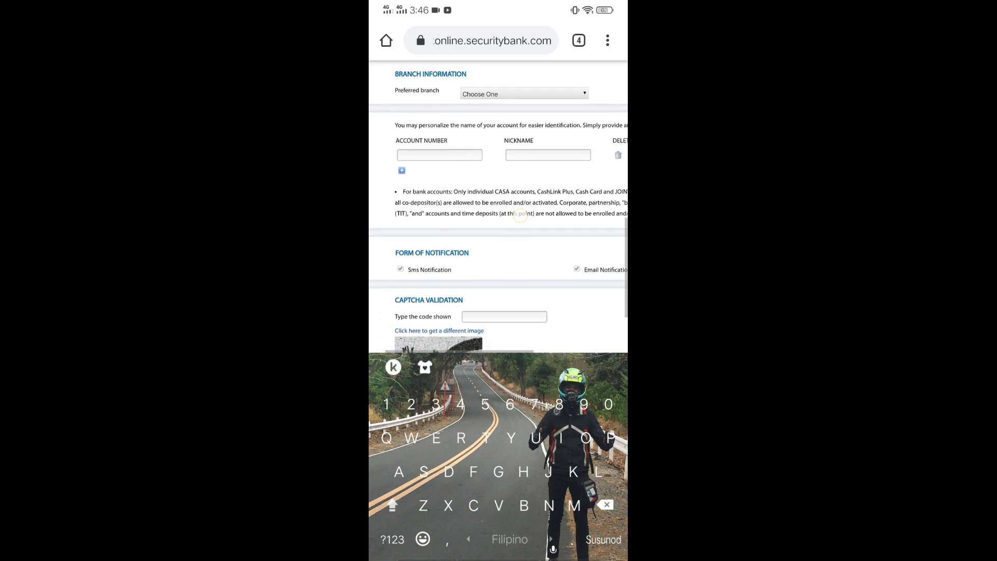
scroll(down, 3)
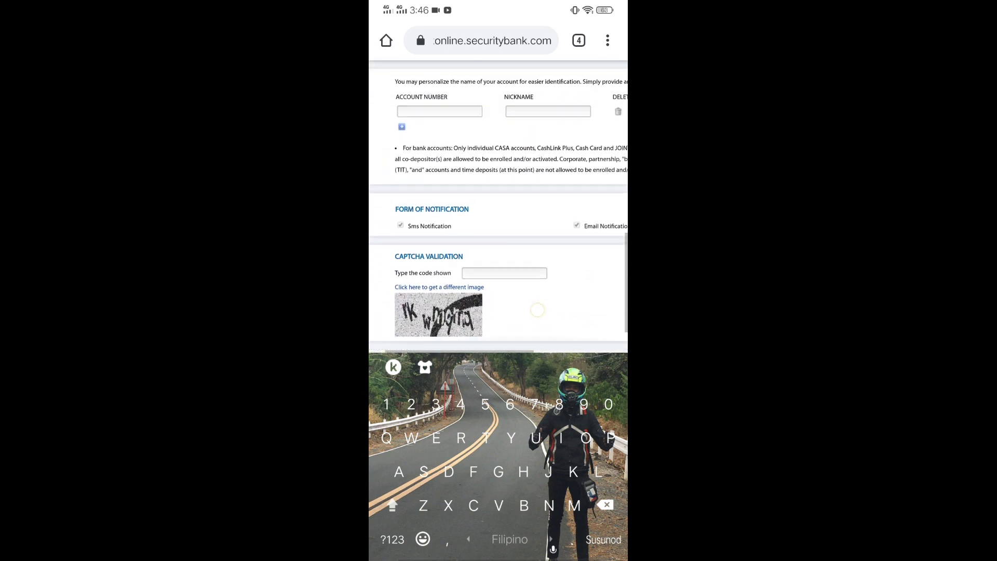
scroll(down, 3)
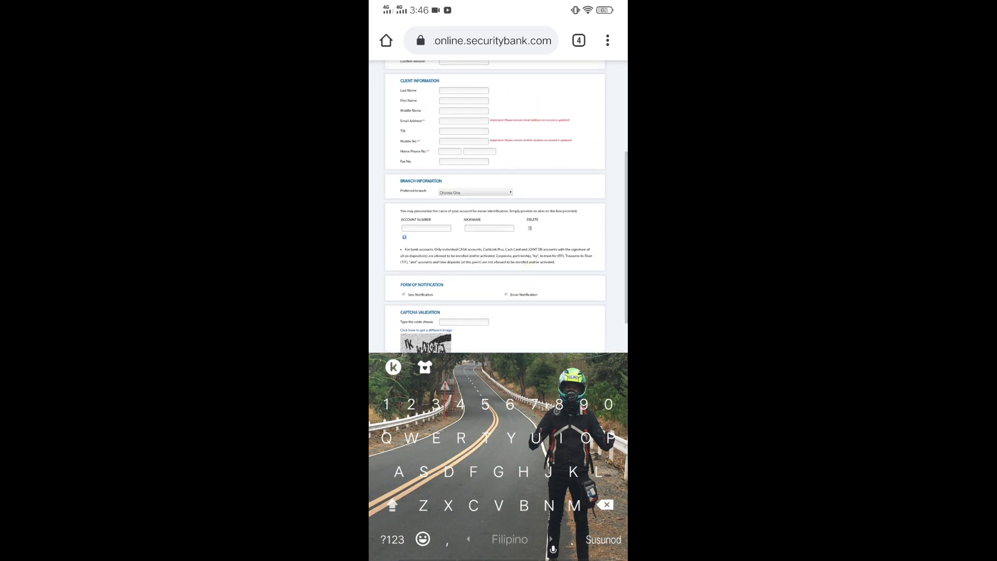
scroll(up, 3)
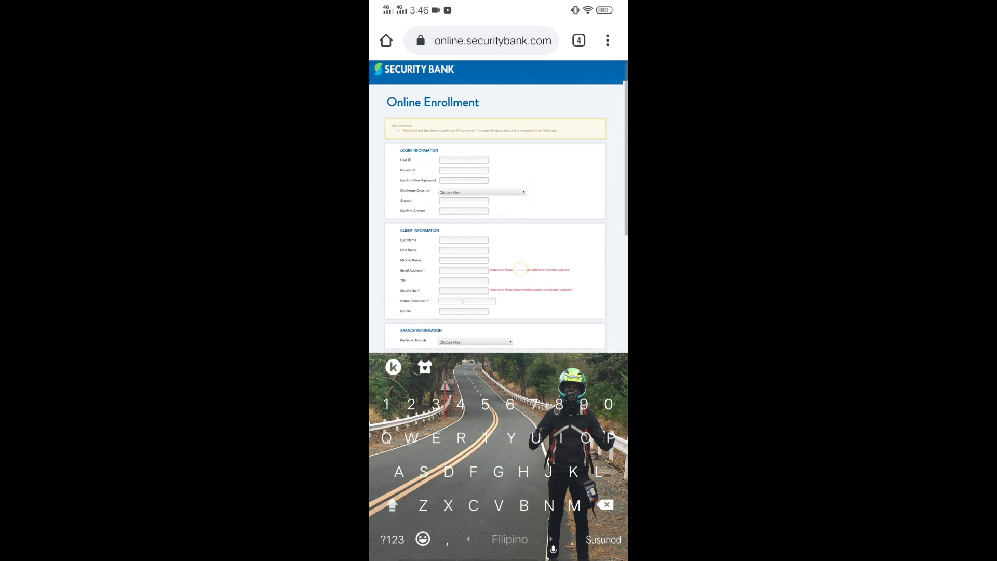
scroll(down, 3)
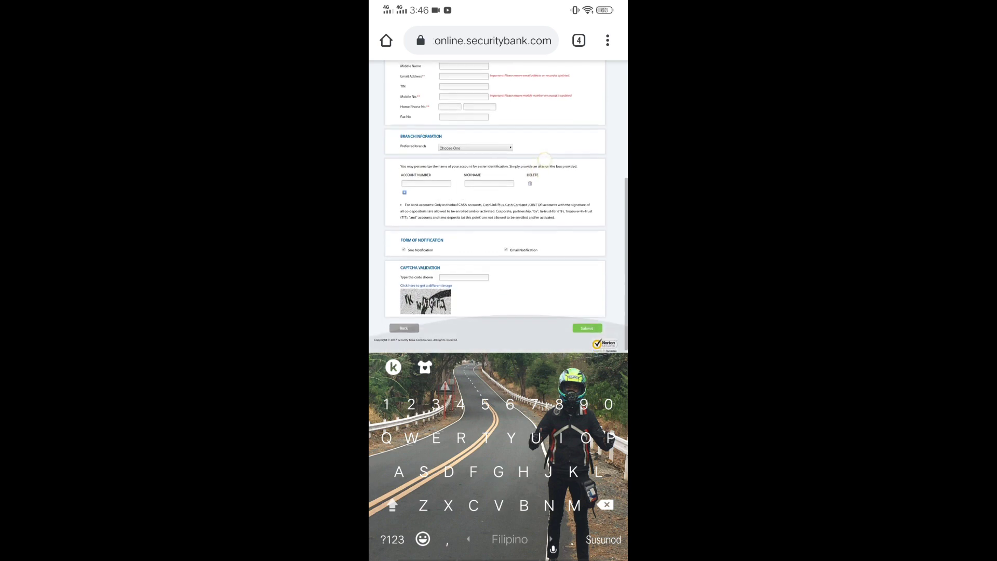